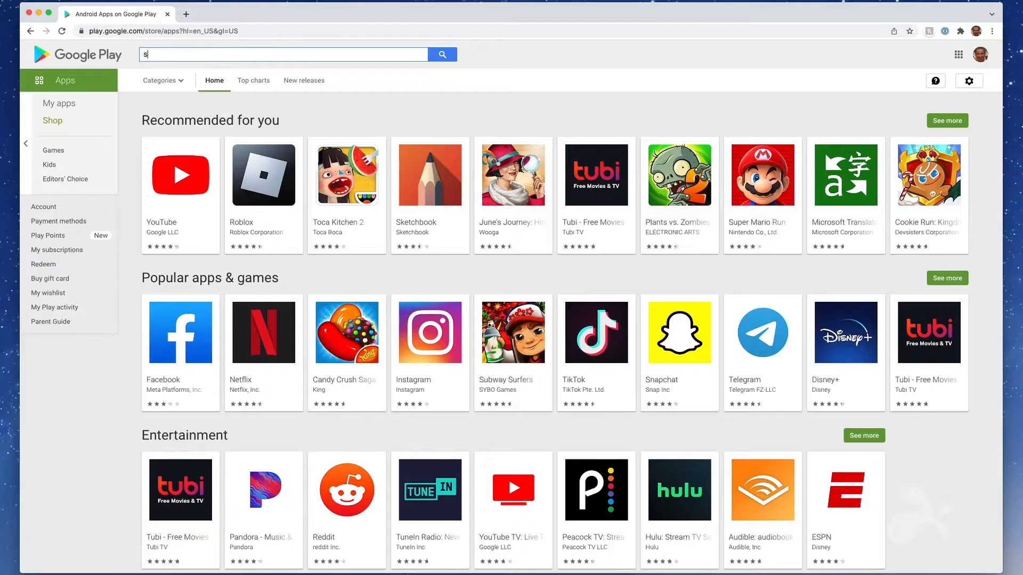
# - Find Splashtop Business – Remote Desktop via a 'splashtop' search and start installing it
pyautogui.write('splashtop')
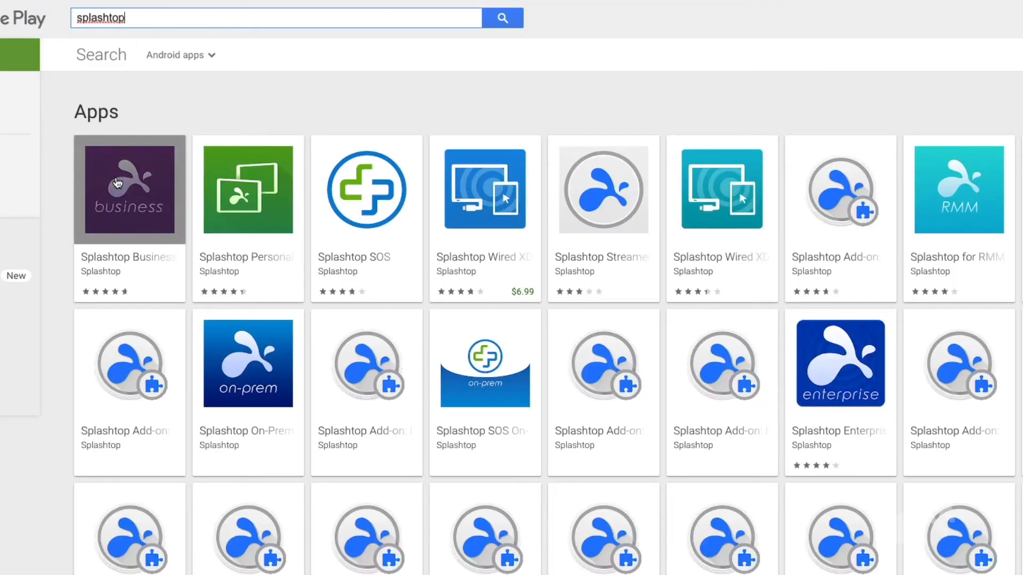
pyautogui.click(128, 189)
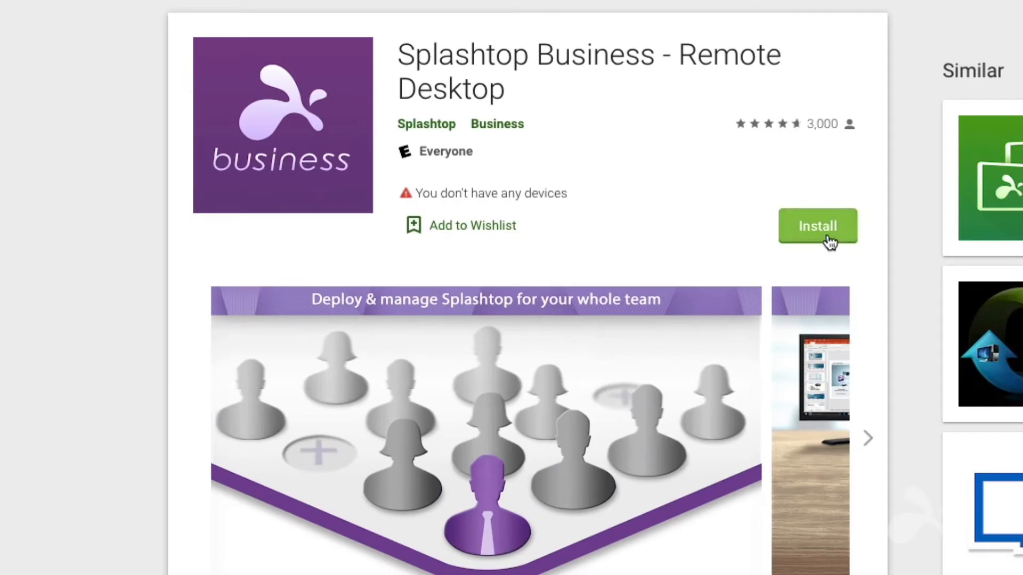
pyautogui.click(818, 226)
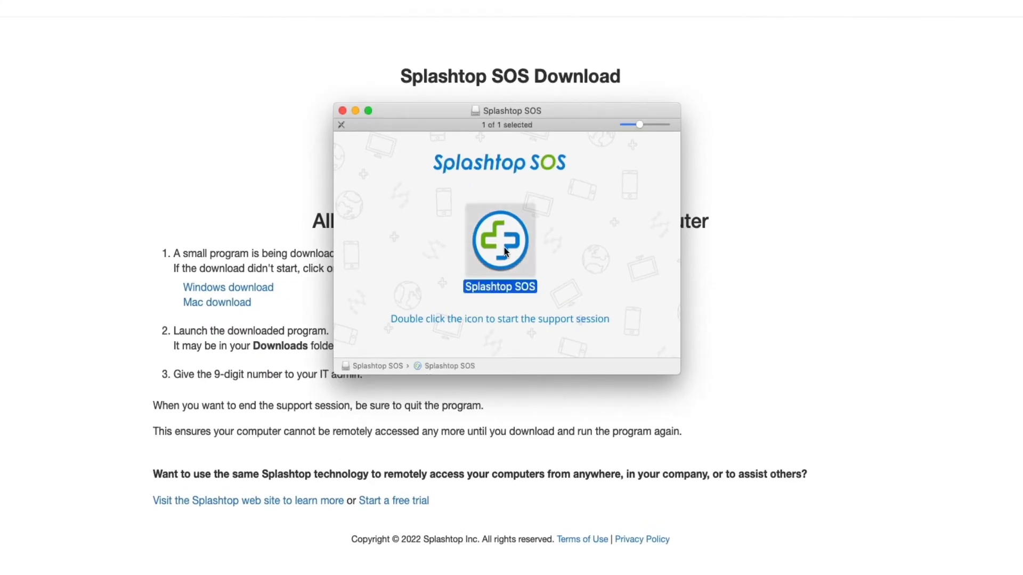
# - Launch the Splashtop SOS program from the mounted disk image
pyautogui.doubleClick(500, 240)
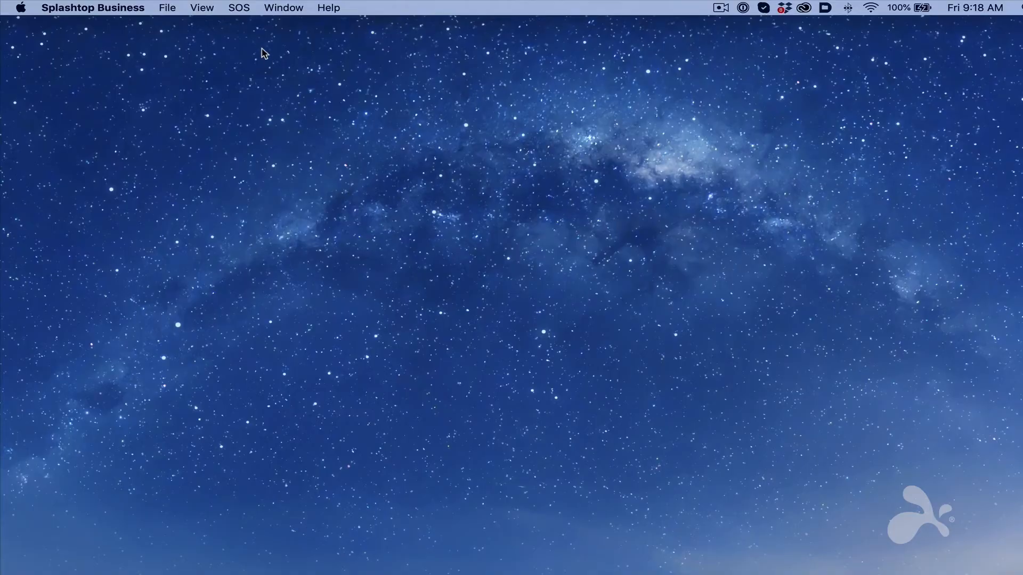
# - Bring up the SOS Invite User message with the link and session-code instructions
pyautogui.click(238, 7)
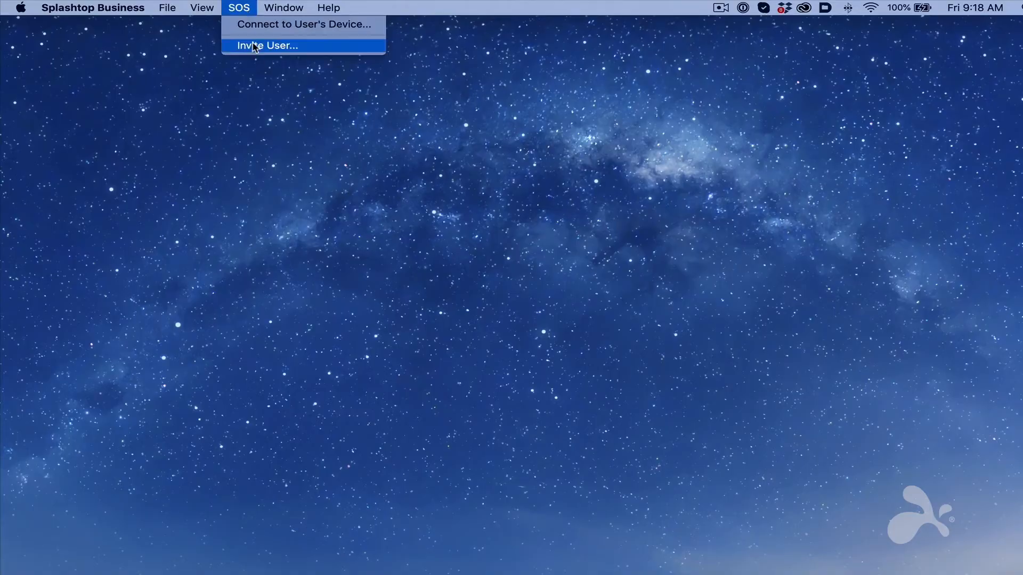
pyautogui.click(266, 45)
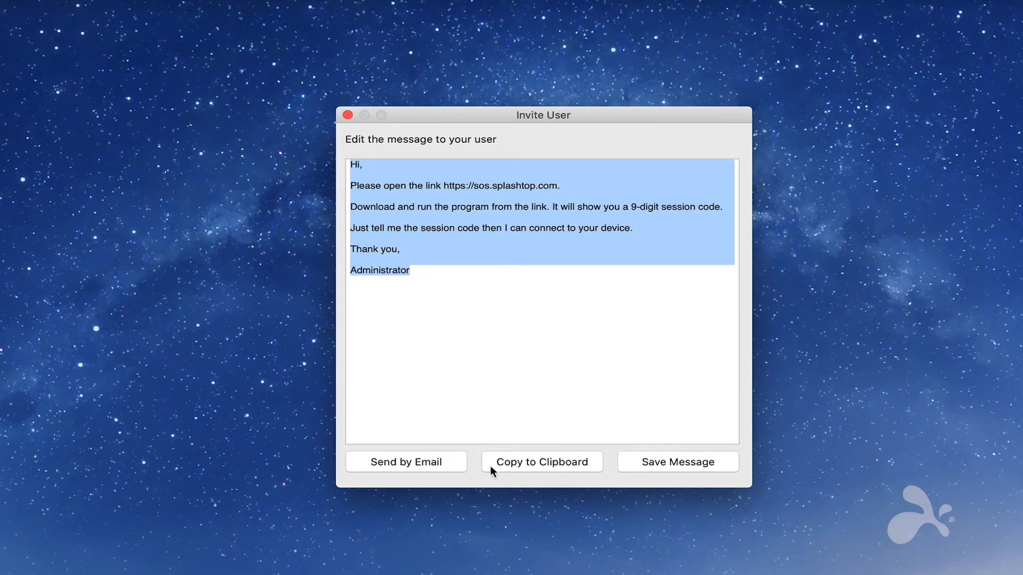
pyautogui.moveTo(665, 471)
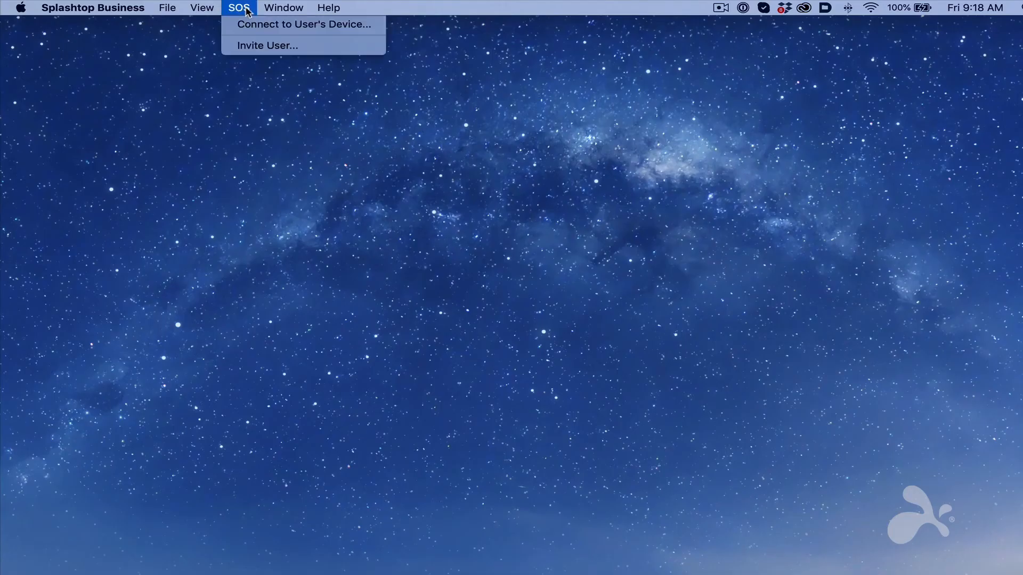
pyautogui.click(303, 25)
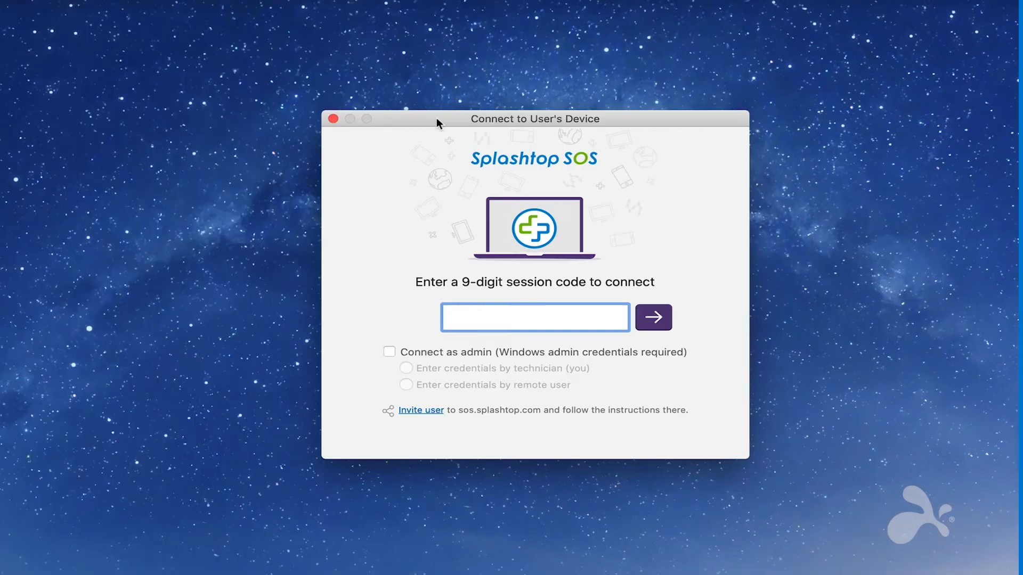
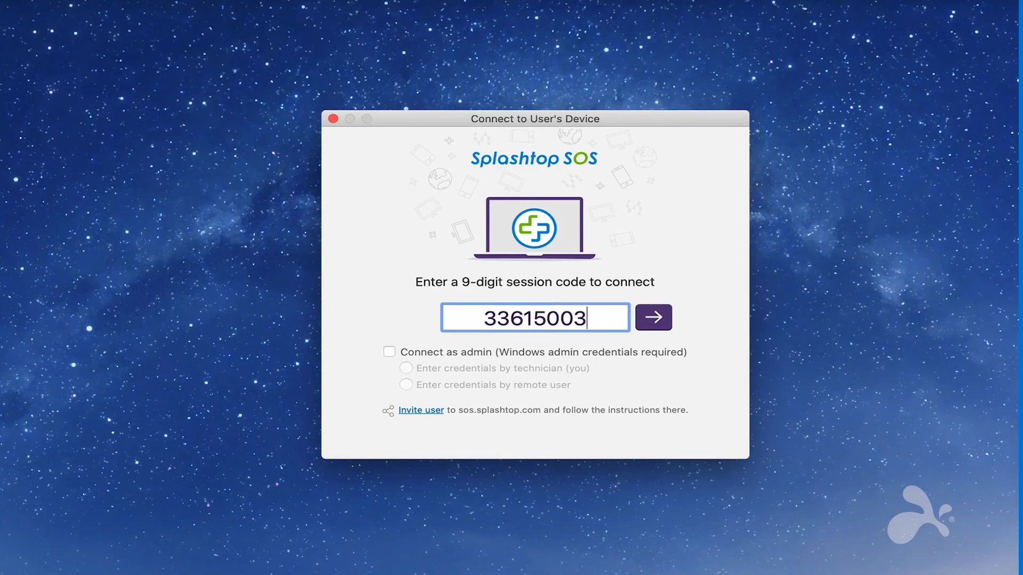
pyautogui.click(389, 351)
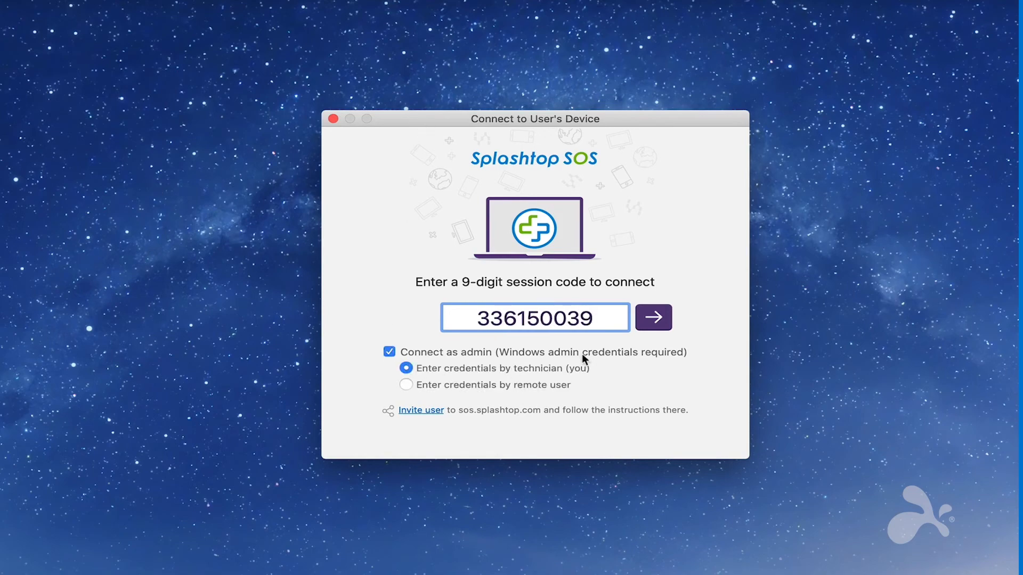